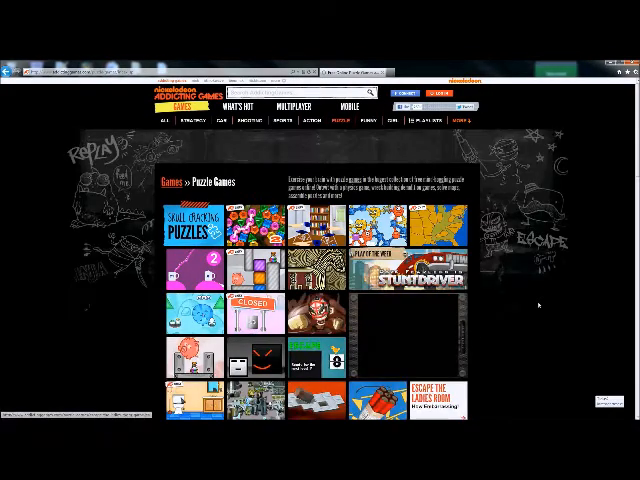
# Launch Super Hero in 60 Seconds from the Puzzle Games list and let it load
pyautogui.scroll(-3)
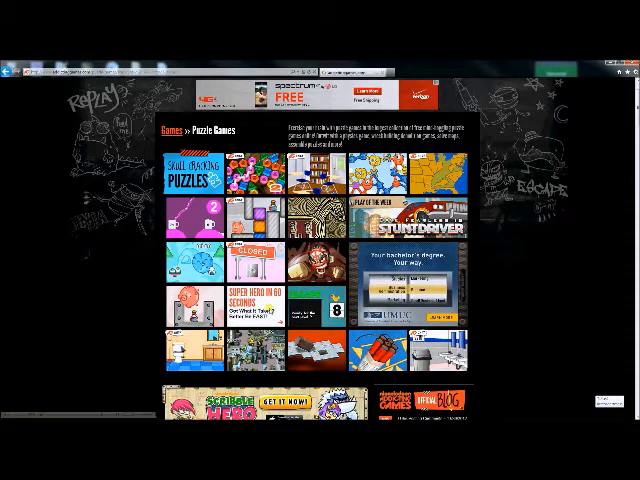
pyautogui.click(190, 298)
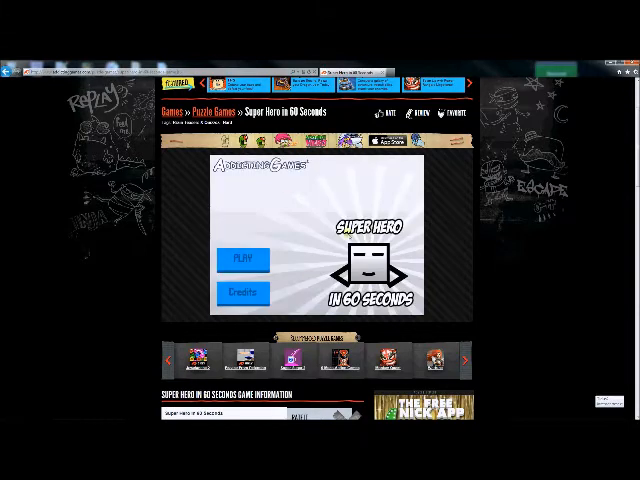
# Play a full run answering the 7 + 7 question, score 7967, and choose Play Again
pyautogui.click(240, 260)
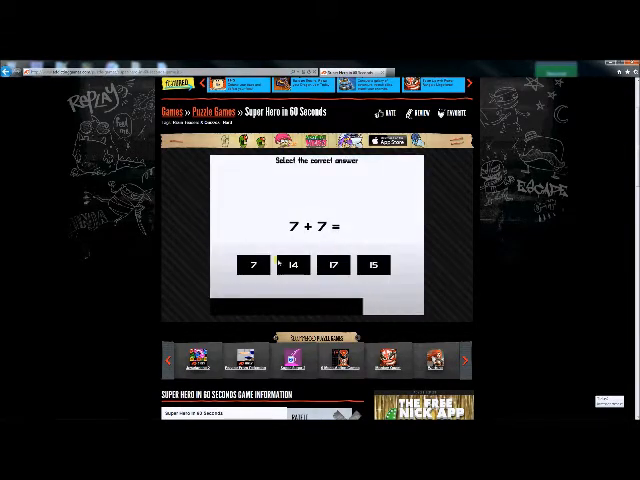
pyautogui.click(292, 264)
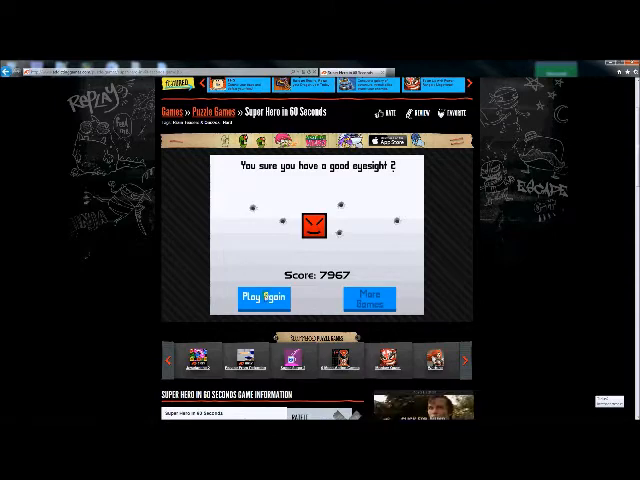
pyautogui.click(264, 298)
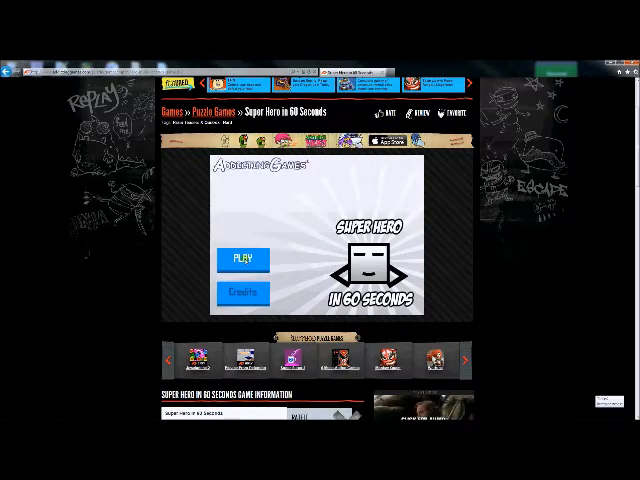
# Play the second run answering 4 + 4, then start a third run showing 5 + 6
pyautogui.click(240, 258)
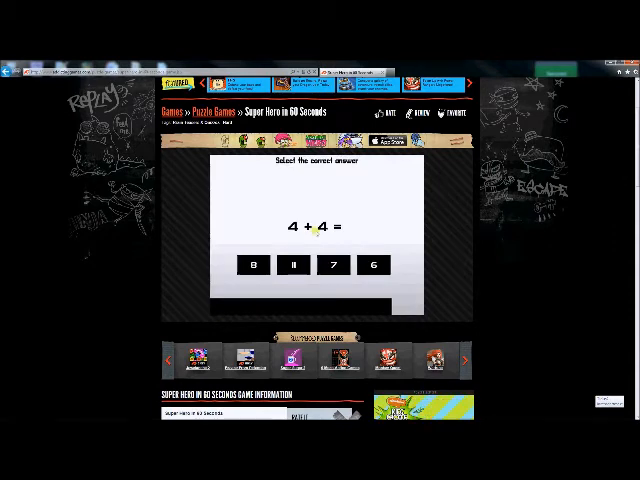
pyautogui.click(252, 266)
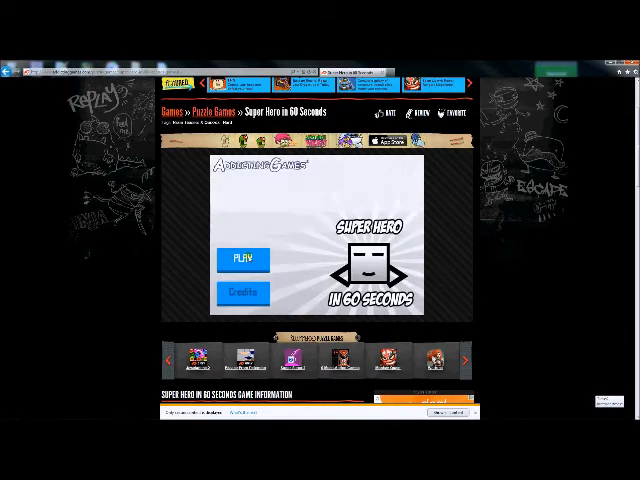
pyautogui.click(242, 258)
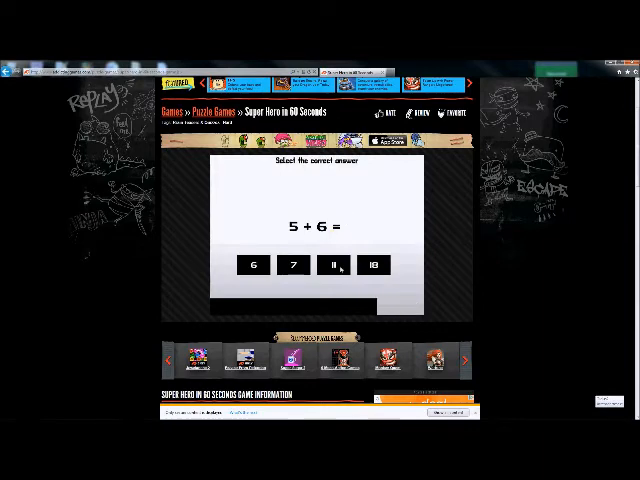
# Answer 5 + 6, beat the red bad guy in the 11/12 Fight Test, reach the Accuracy Test
pyautogui.click(336, 268)
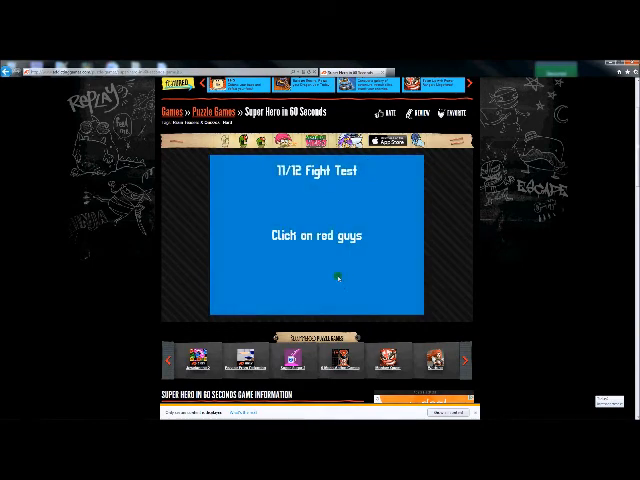
pyautogui.click(336, 276)
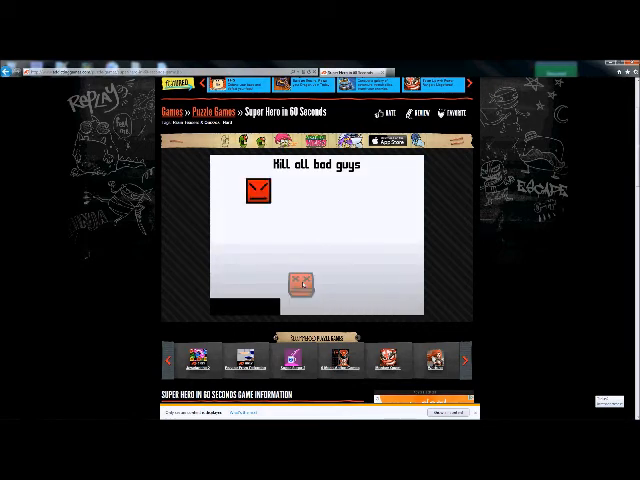
pyautogui.click(304, 284)
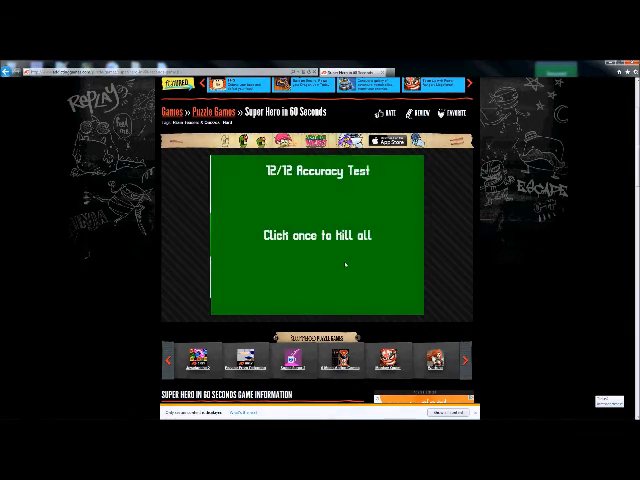